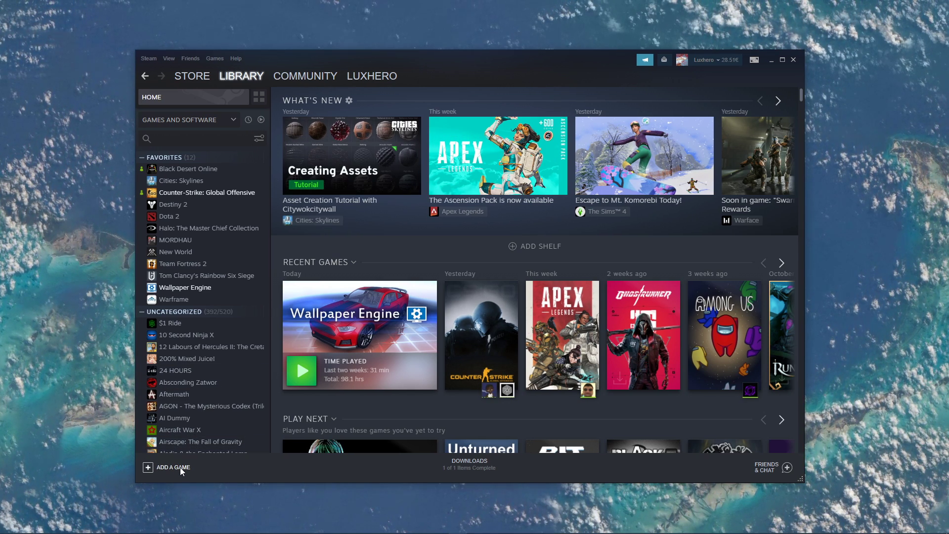
Add a non-Steam game from the Add a Game menu to reach the drive D file browser
left_click(172, 467)
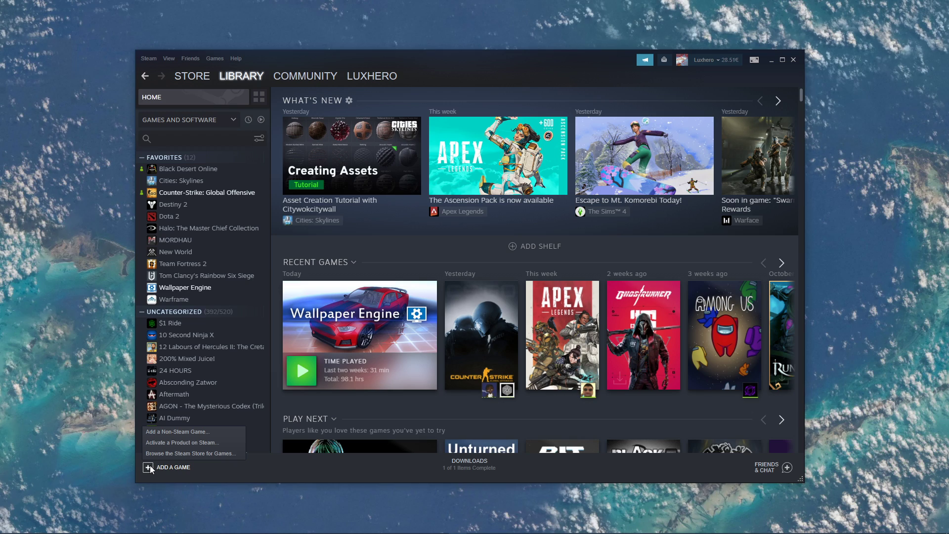
left_click(178, 431)
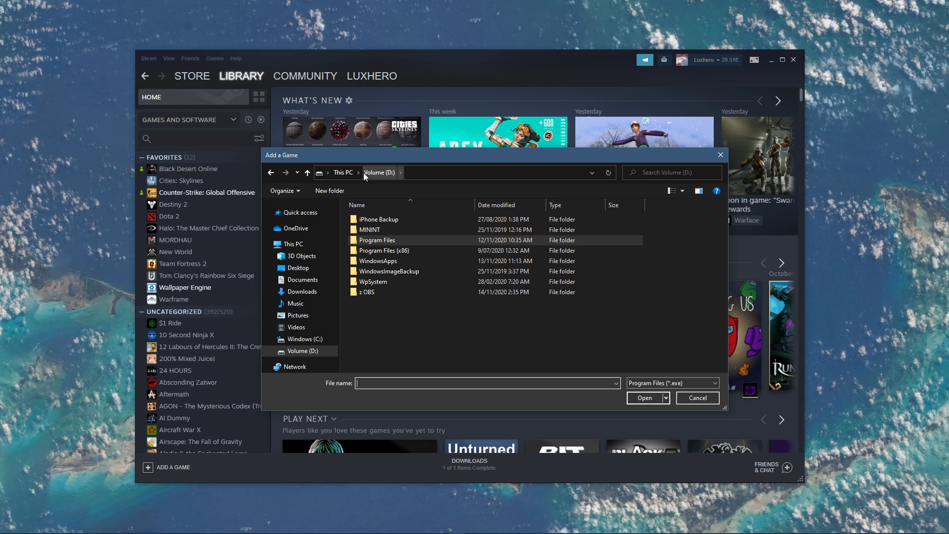
Select BlackOpsColdWar.exe from D:\Program Files\Call of Duty Black Ops Cold War
double_click(376, 240)
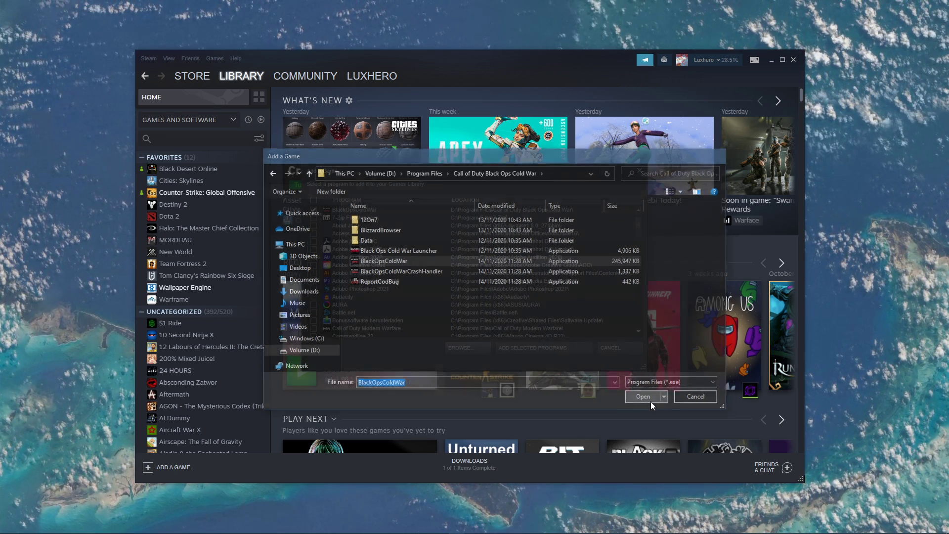
left_click(642, 396)
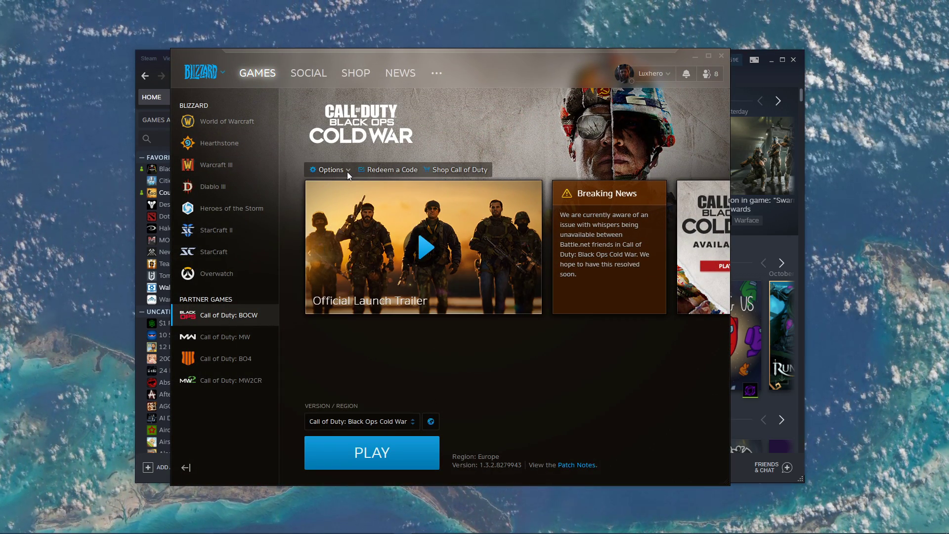
View the Black Ops Cold War Game Settings through Battle.net Options
left_click(329, 169)
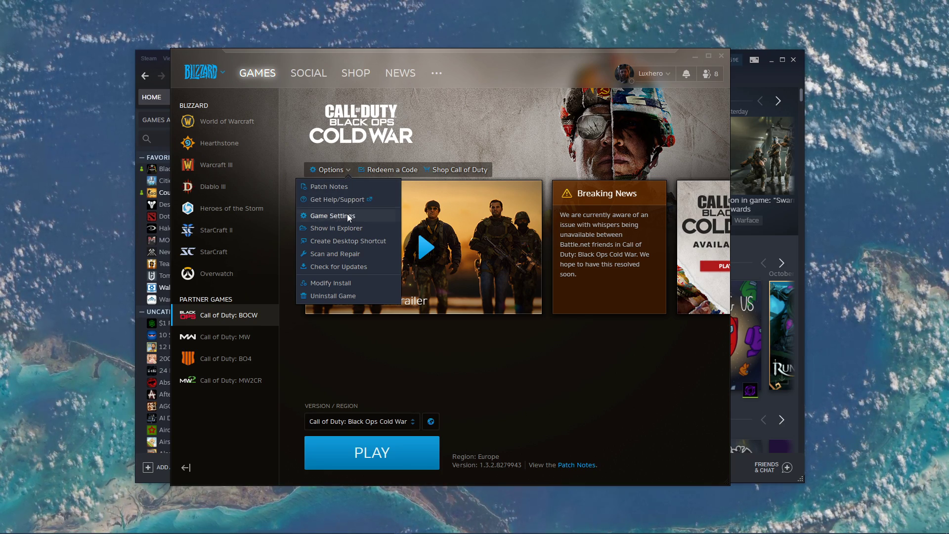
left_click(337, 228)
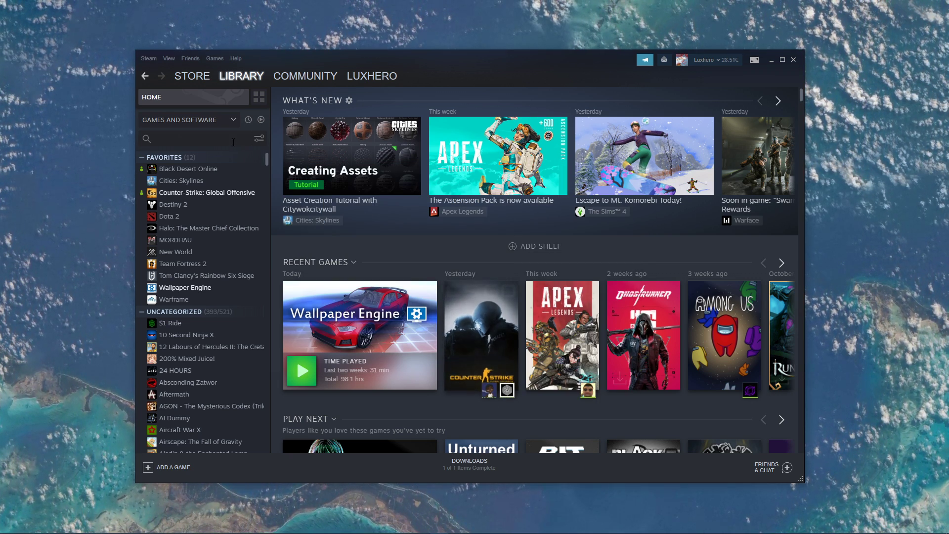
Find the BlackOpsColdWar shortcut with 'bla' and rename it 'Black Ops Cold War' in Properties
type("blacko")
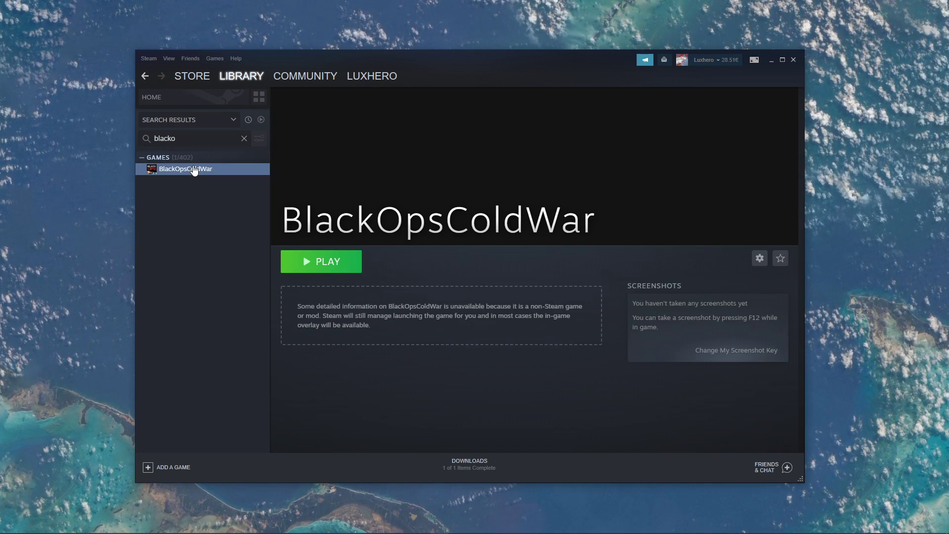
right_click(185, 168)
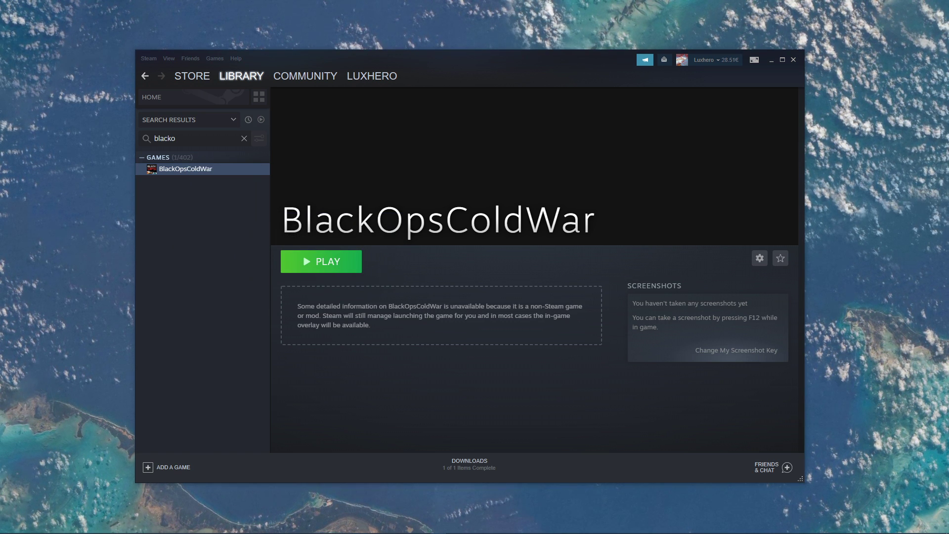
left_click(759, 258)
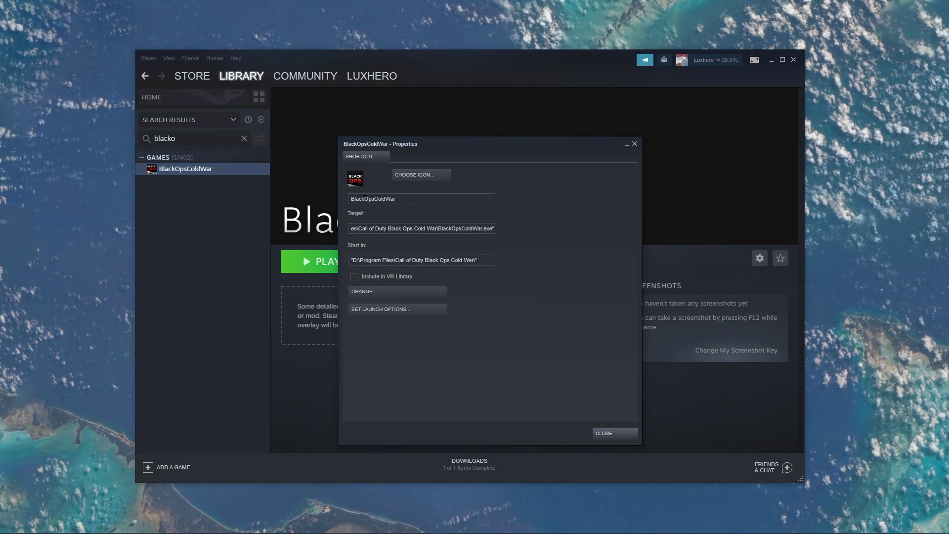
type("Black Ops Cold War")
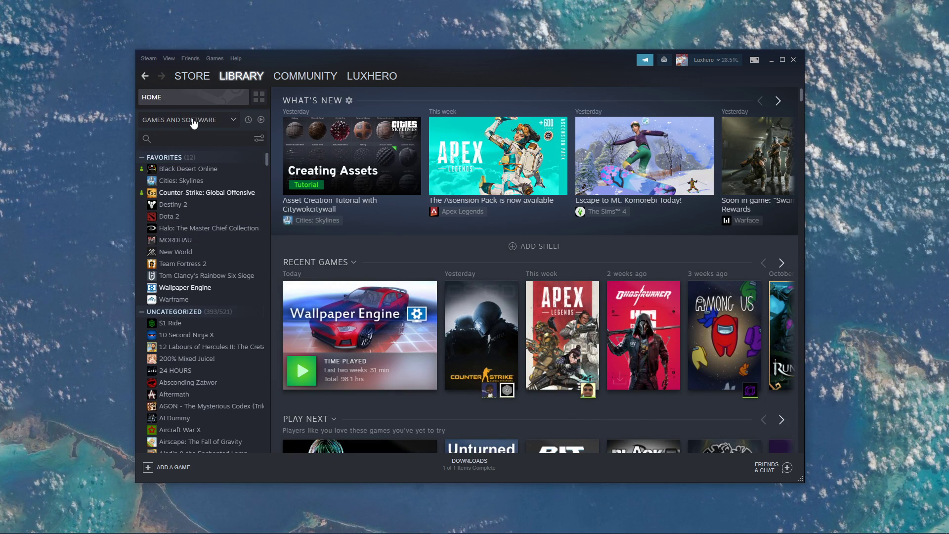
Search 'black' and show the remove-from-library option for Black Ops Cold War
type("black ops cold")
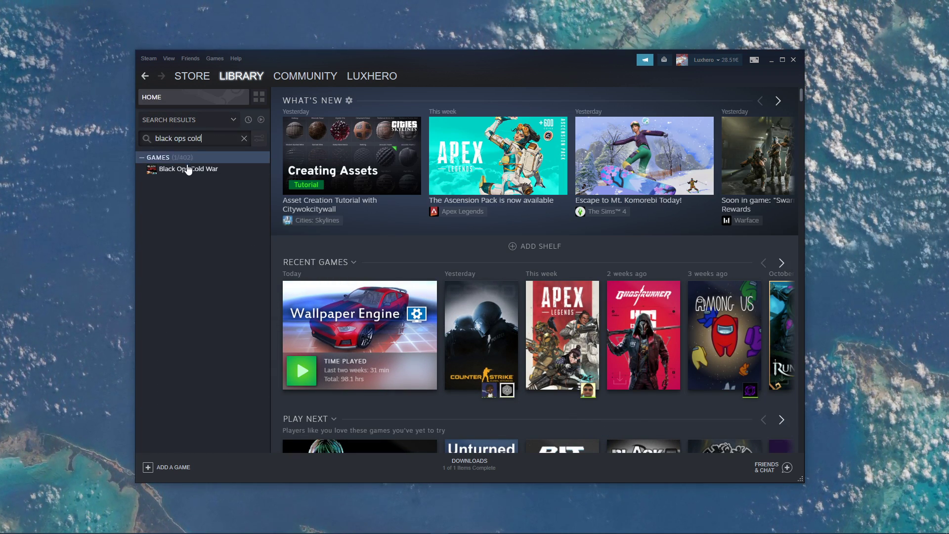
right_click(188, 169)
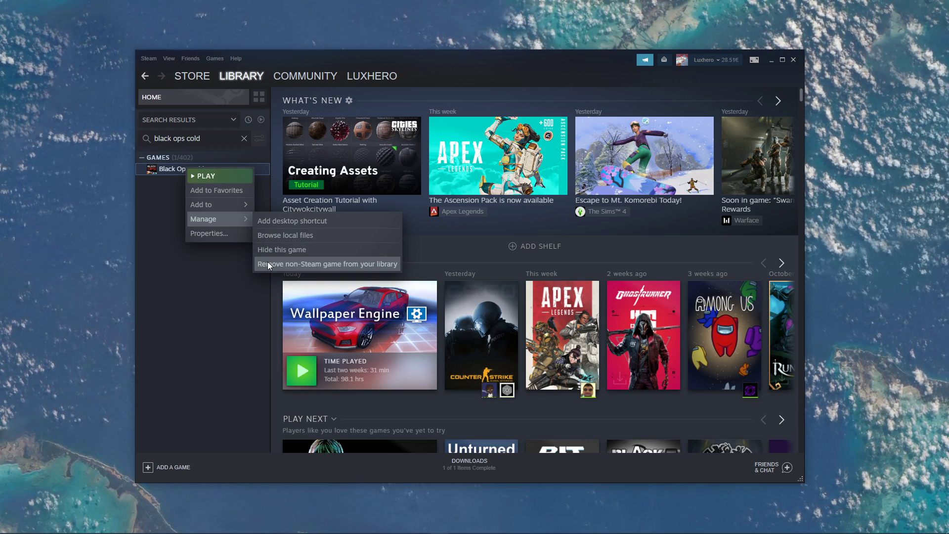